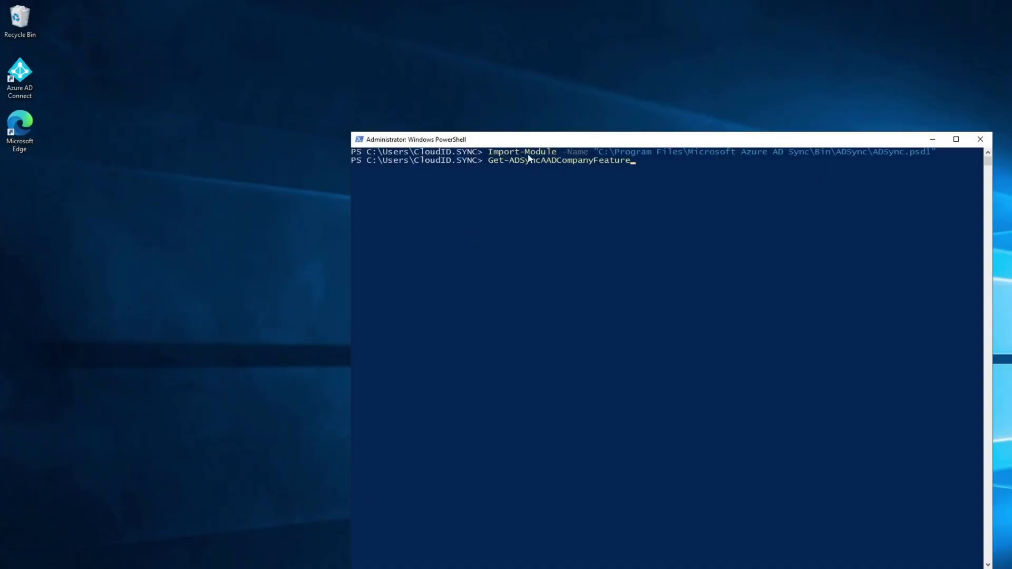
mouse_move(930, 164)
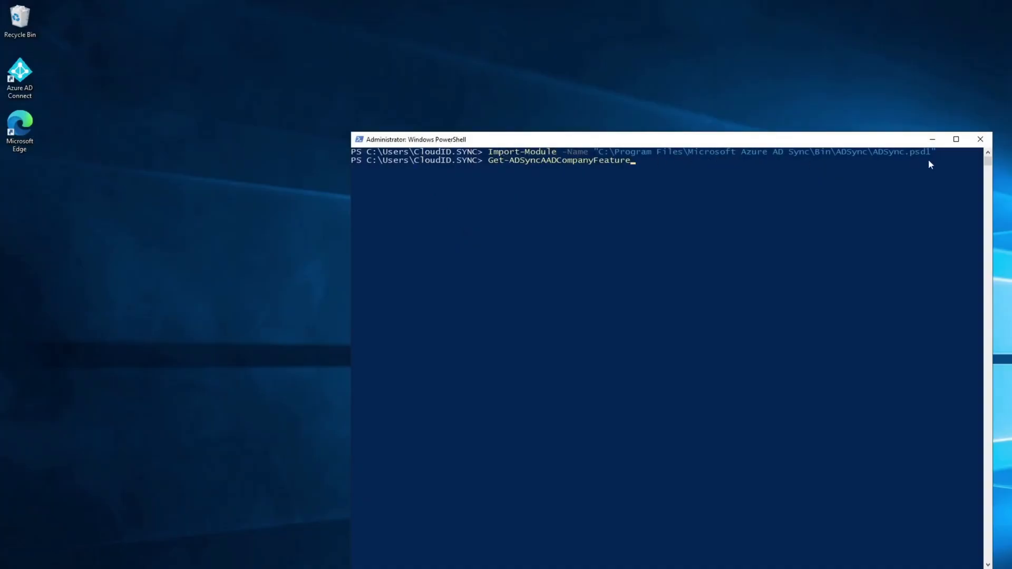
mouse_move(497, 169)
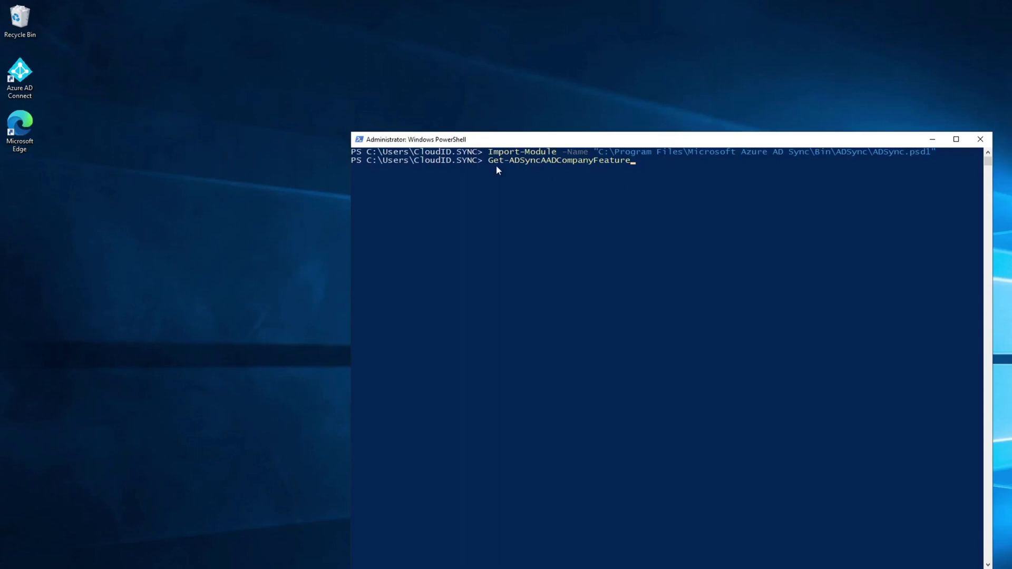
mouse_move(631, 173)
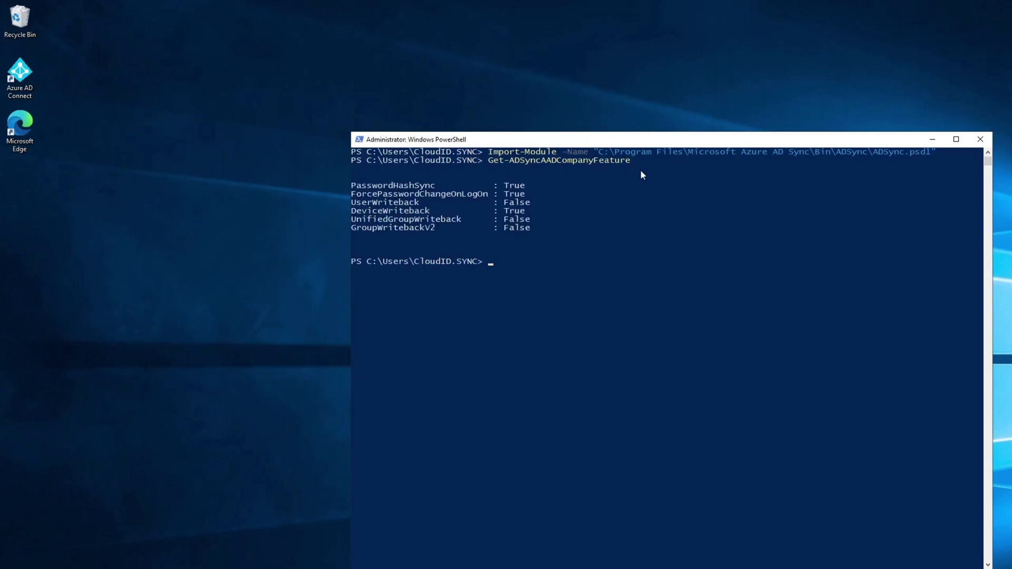
mouse_move(356, 231)
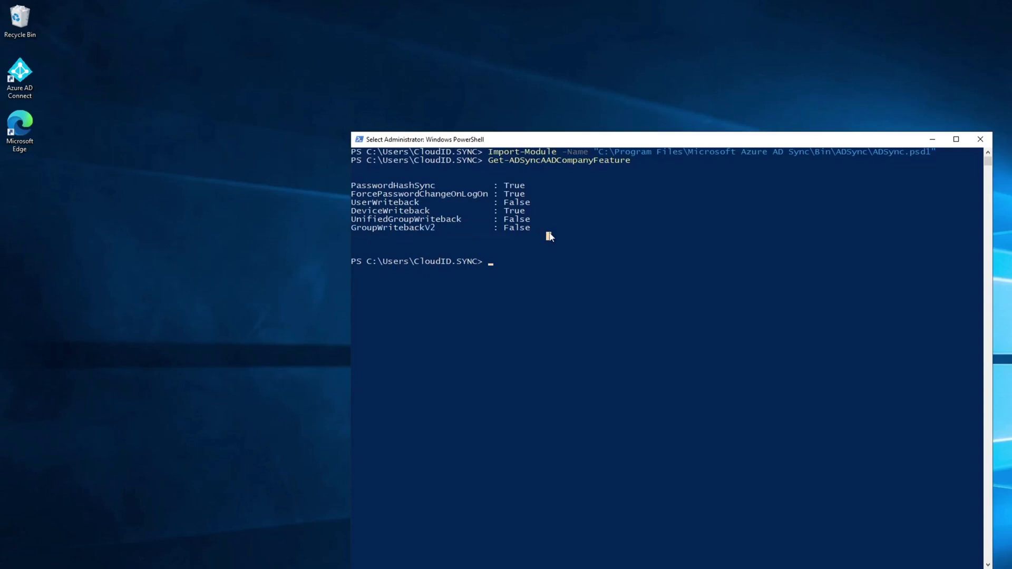
mouse_move(551, 240)
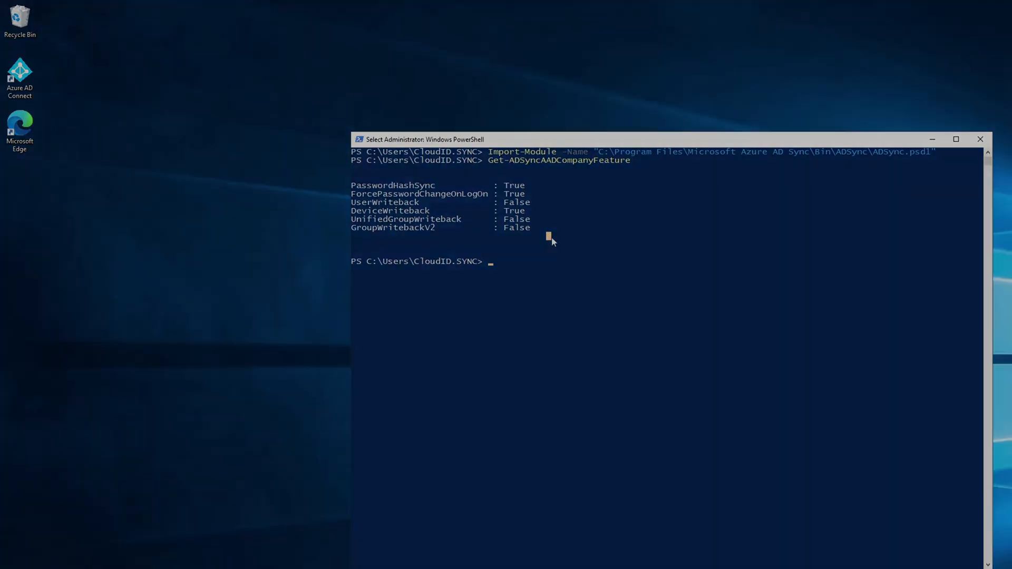
Launch Azure AD Connect from the desktop shortcut, reaching the wizard's Welcome page
double_click(19, 76)
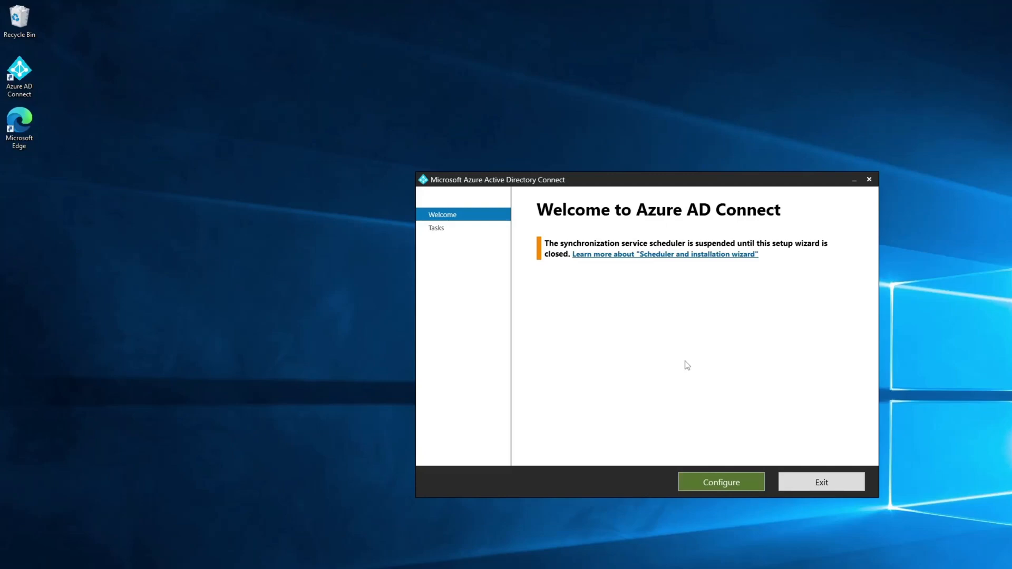
Choose Customize synchronization options, sign in to Azure AD, and accept Connect Directories and Domain/OU Filtering
click(721, 482)
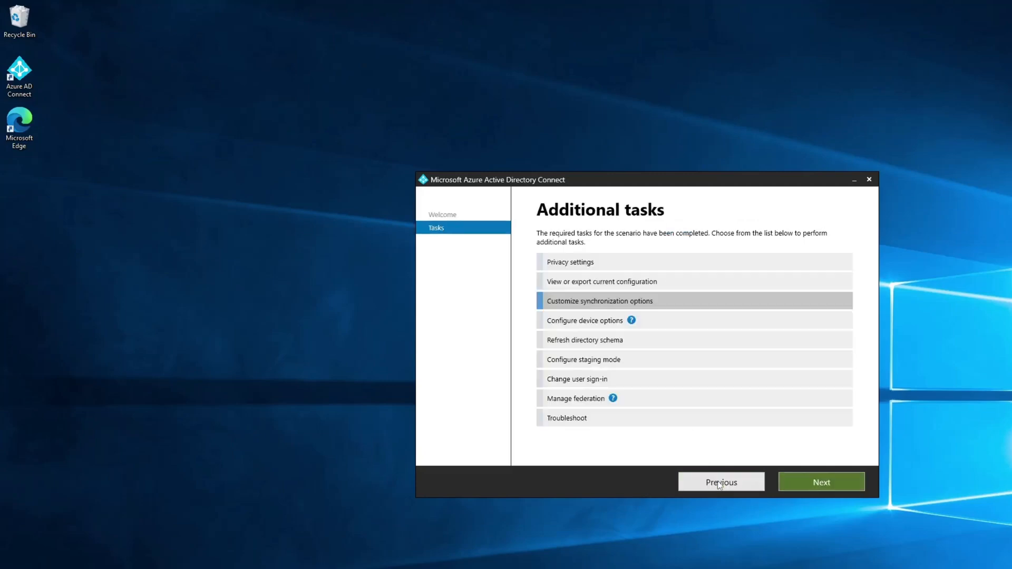
mouse_move(634, 307)
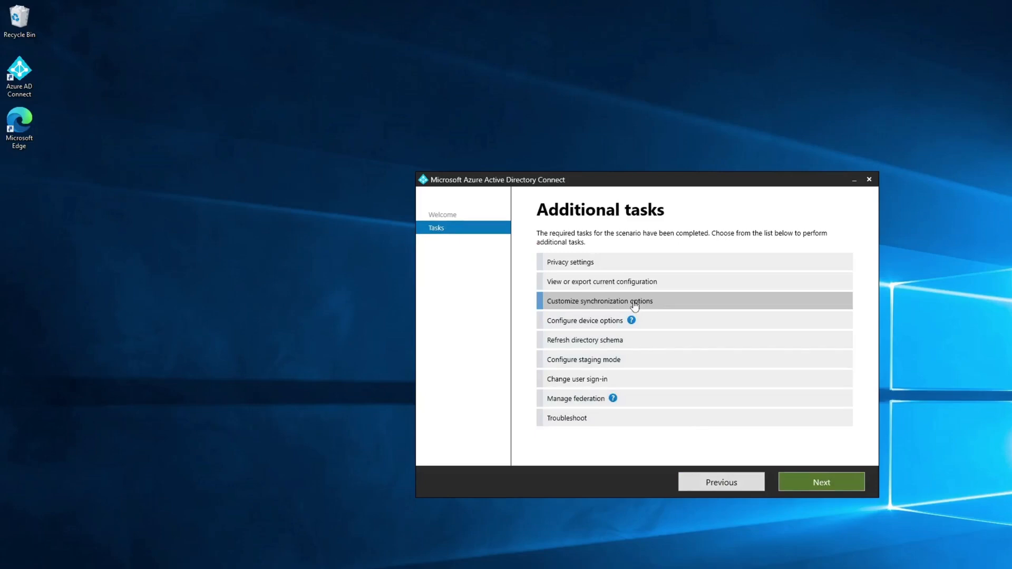
click(820, 481)
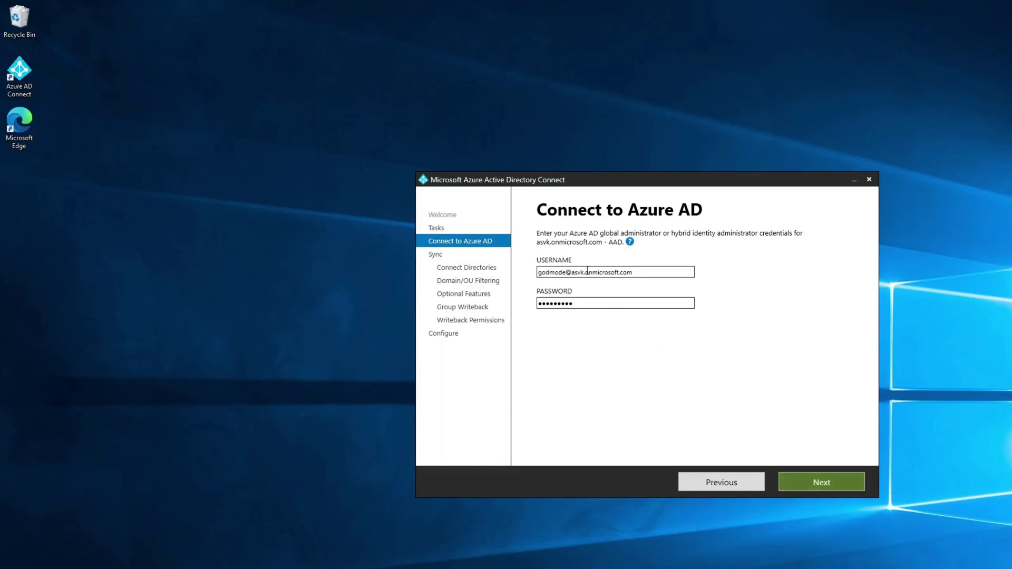
click(821, 482)
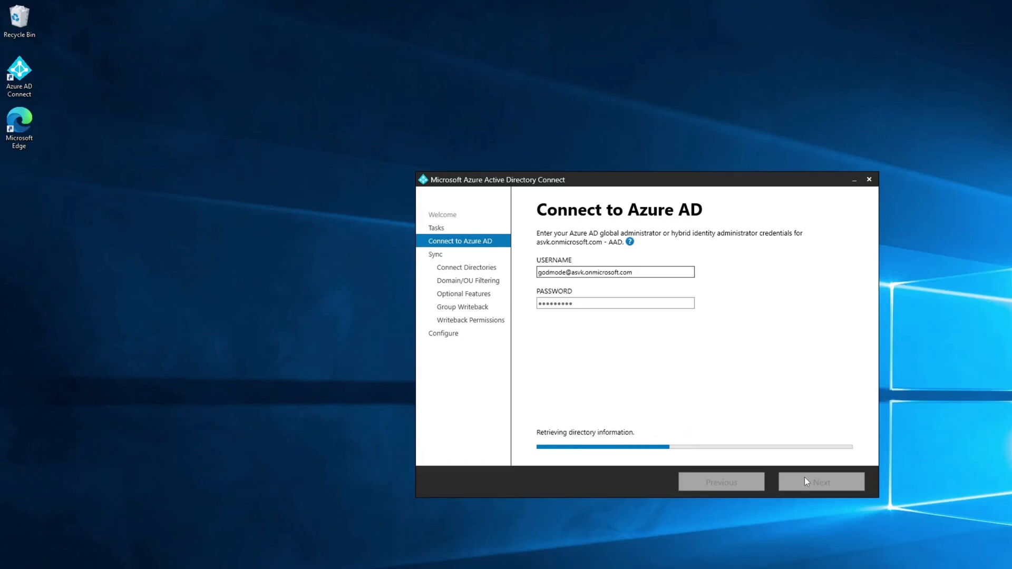
click(820, 482)
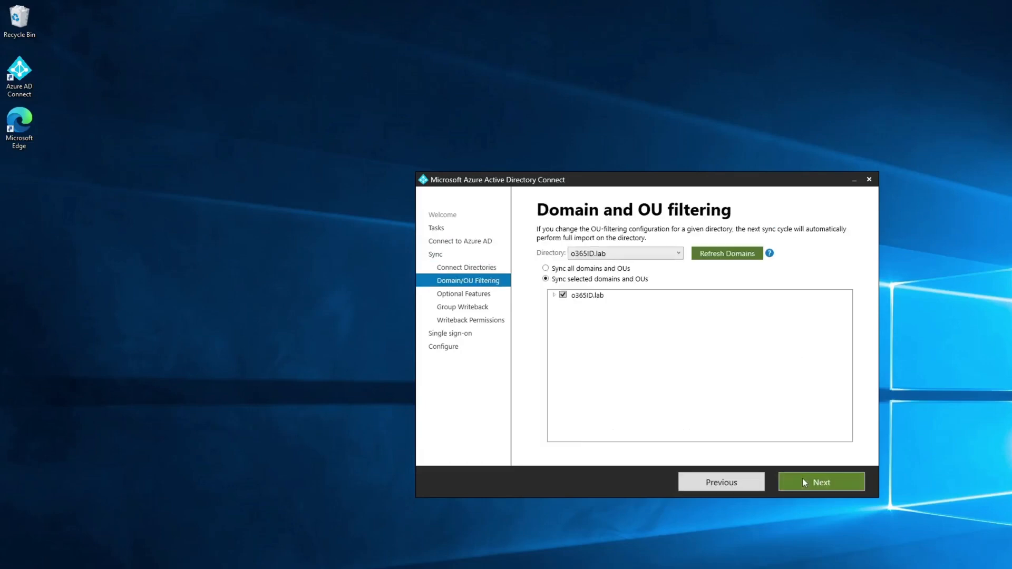
click(821, 482)
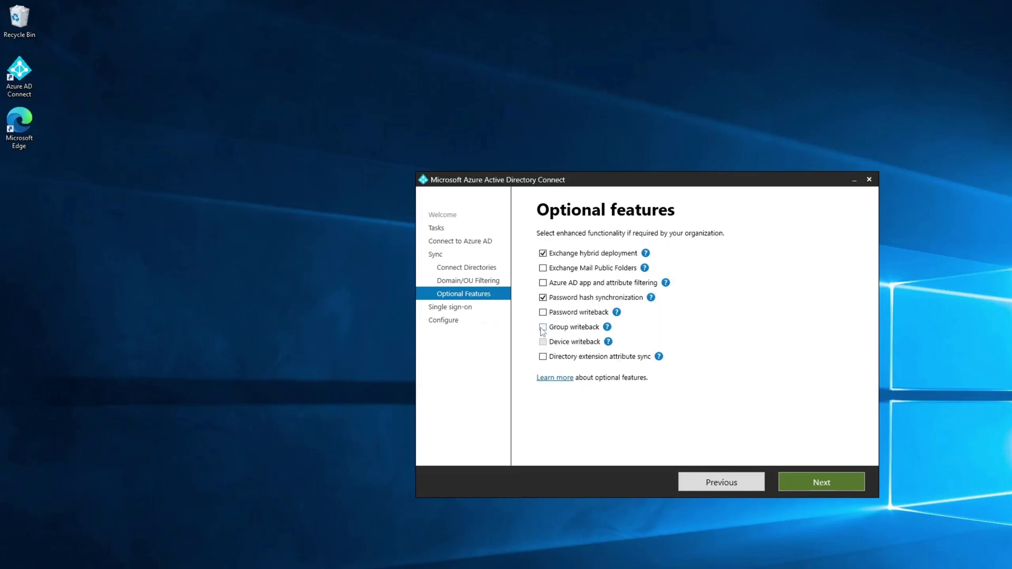
Enable Group writeback with the Group-Writebacks OU as its on-premises destination
click(821, 482)
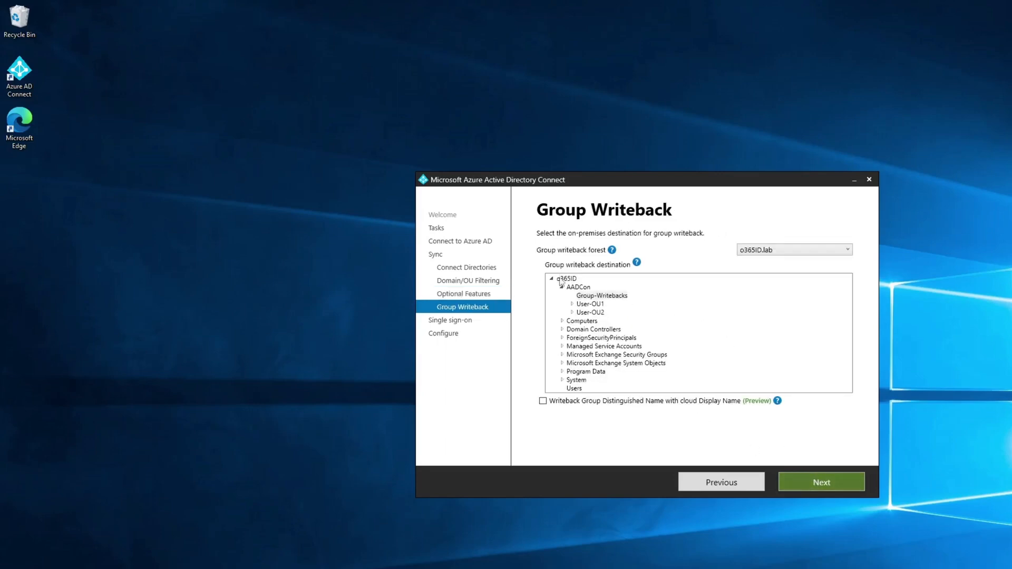
click(600, 296)
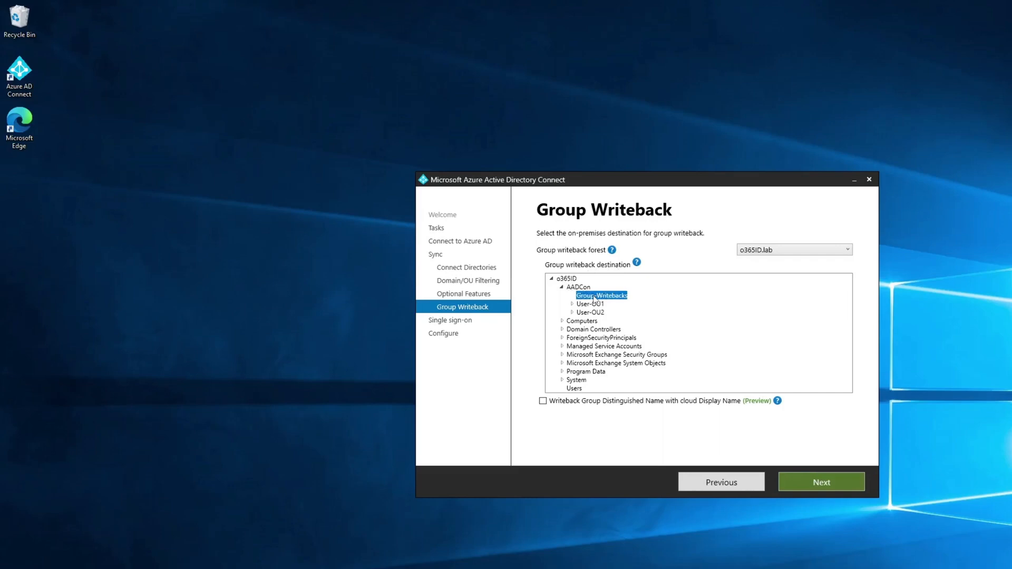
mouse_move(777, 450)
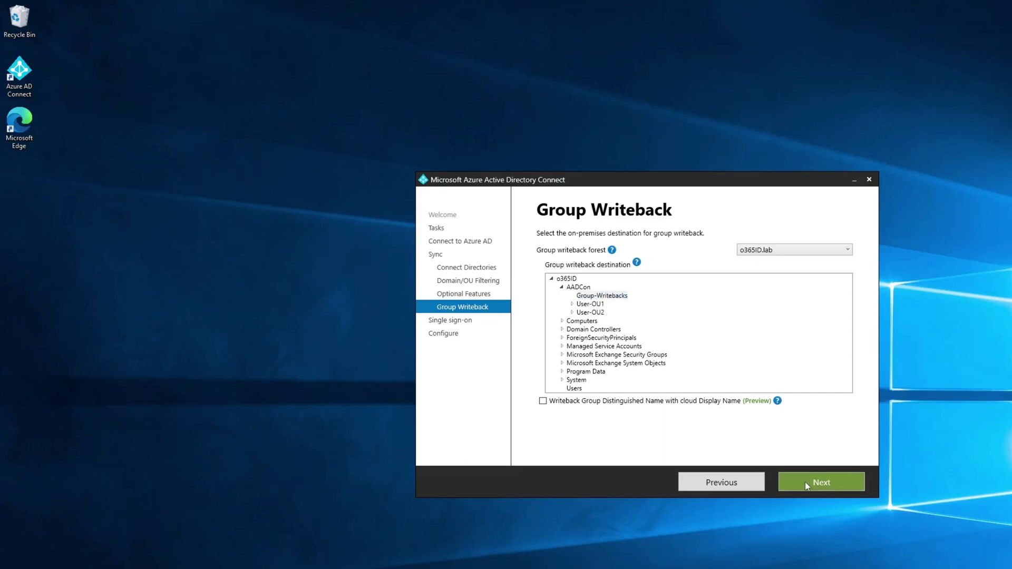
click(820, 482)
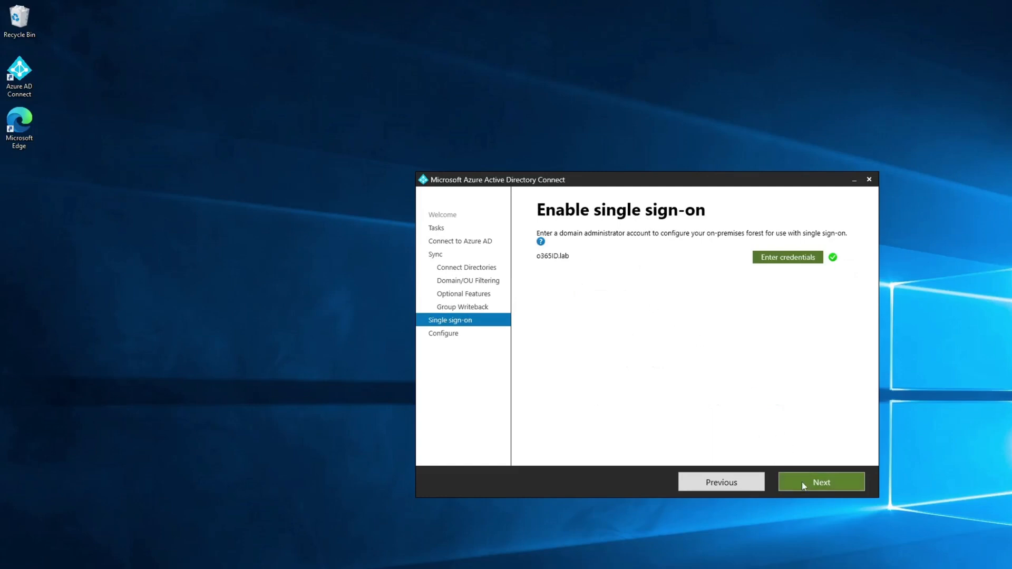
Keep single sign-on defaults, apply the configuration, and exit from Configuration complete
click(820, 482)
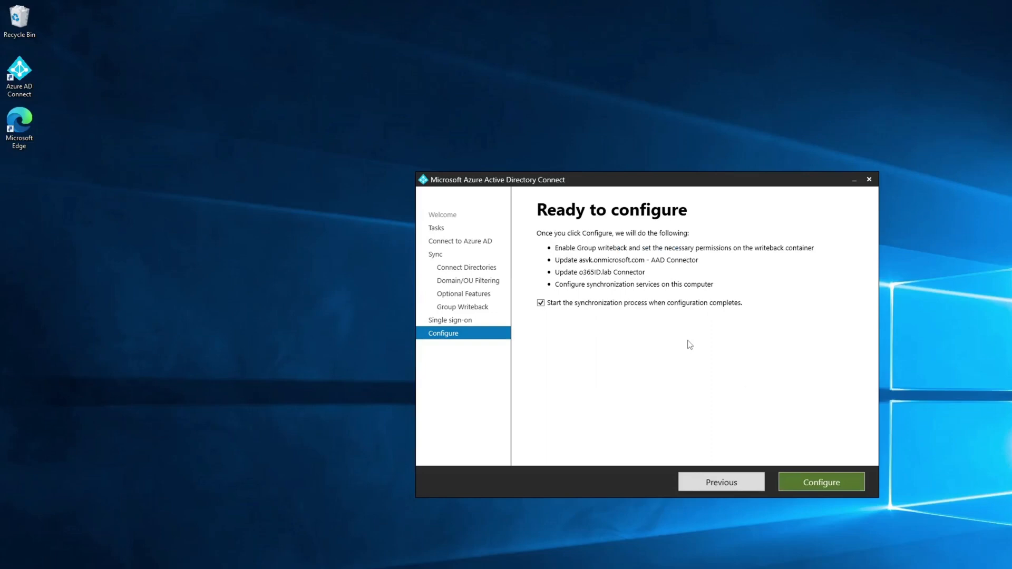
click(820, 482)
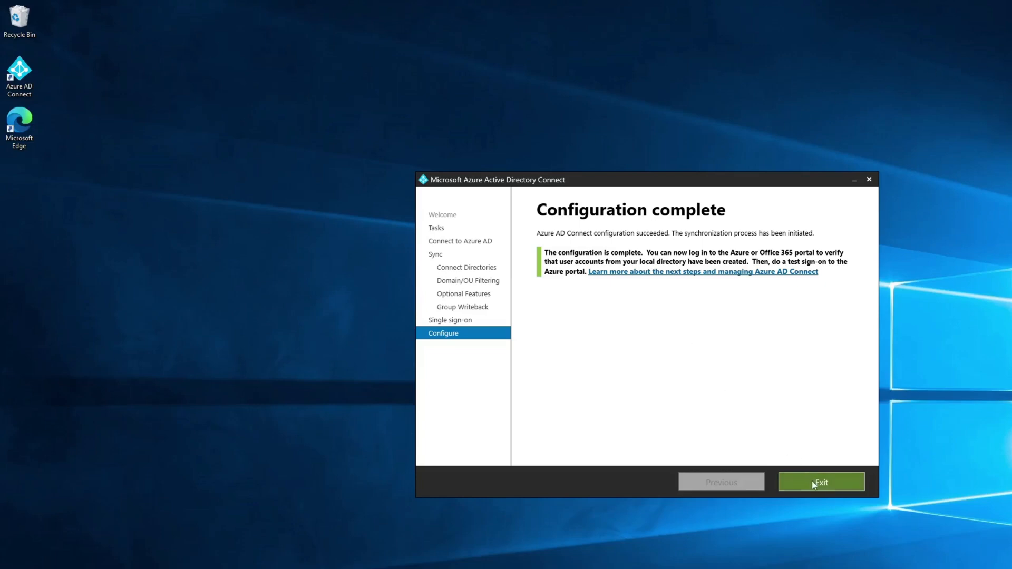
click(820, 481)
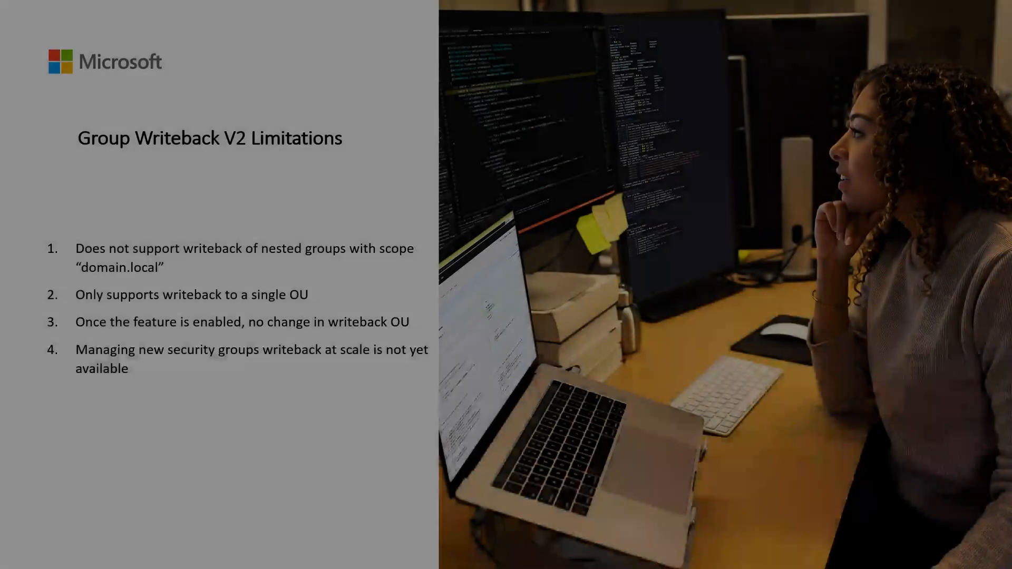